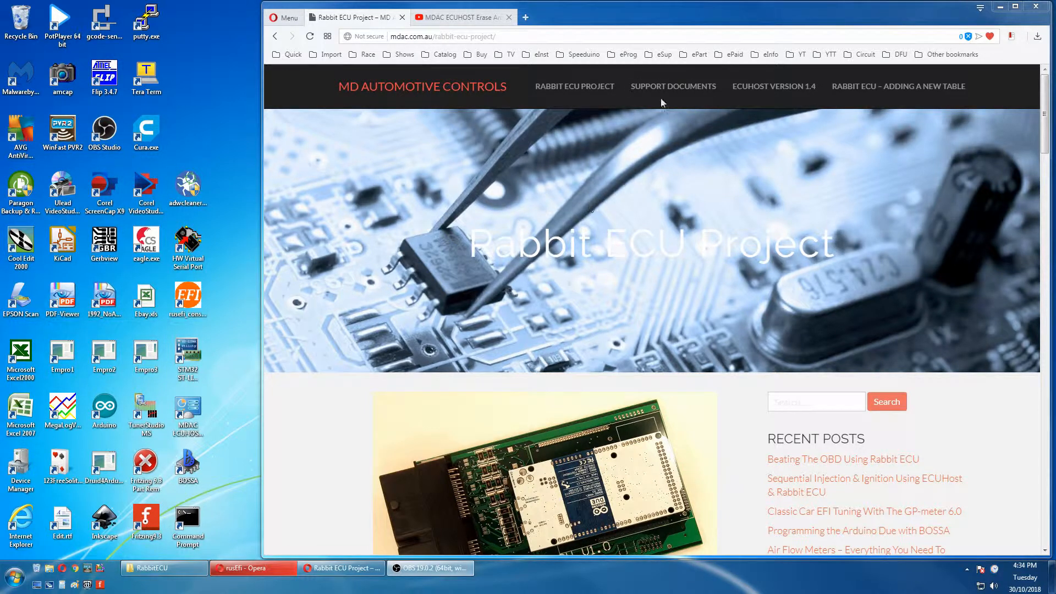
Go to MDAC's Support Documents page and scroll to its support videos and software downloads
left_click(673, 86)
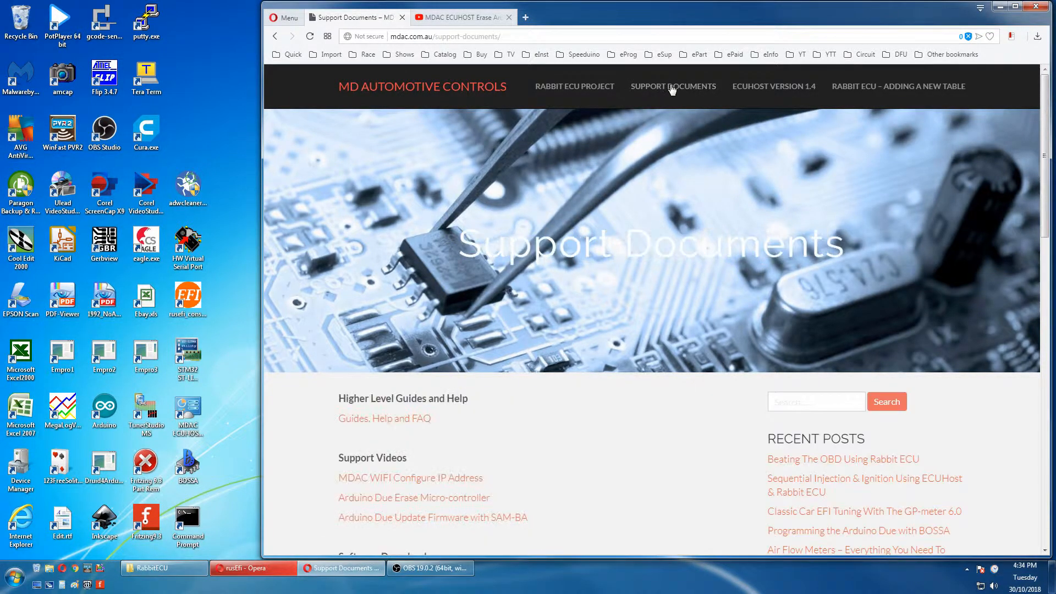
scroll("down", 3)
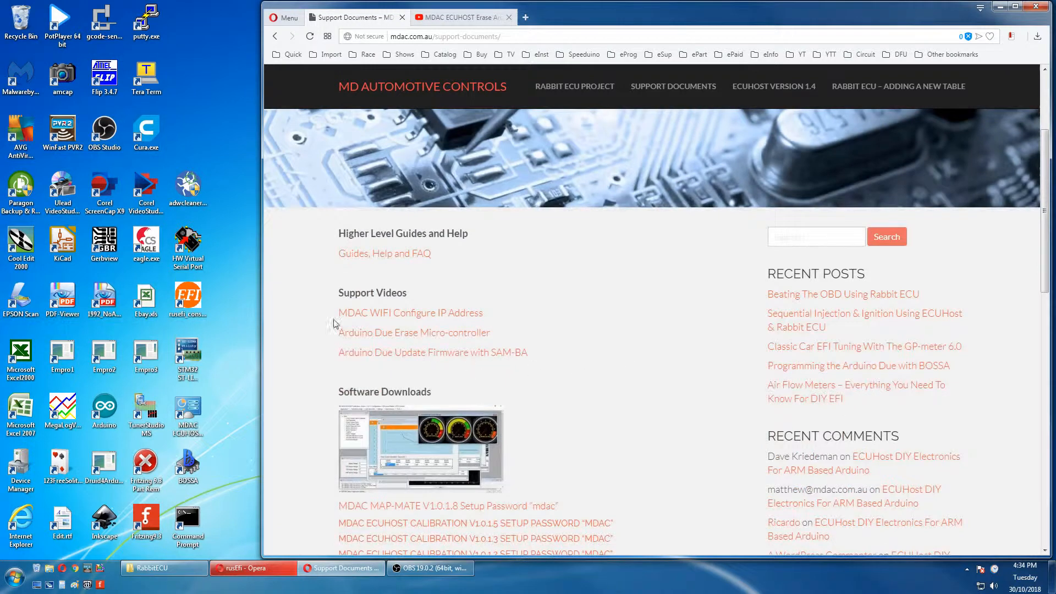
mouse_move(414, 332)
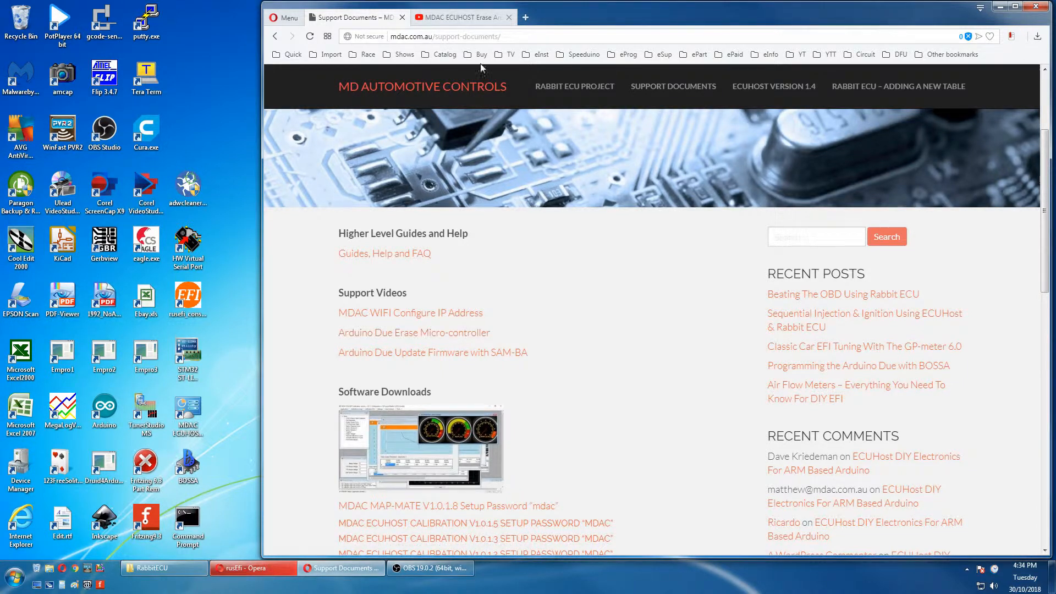
Switch to the YouTube tab showing the MDAC ECUHOST Erase Arduino Due video
left_click(463, 17)
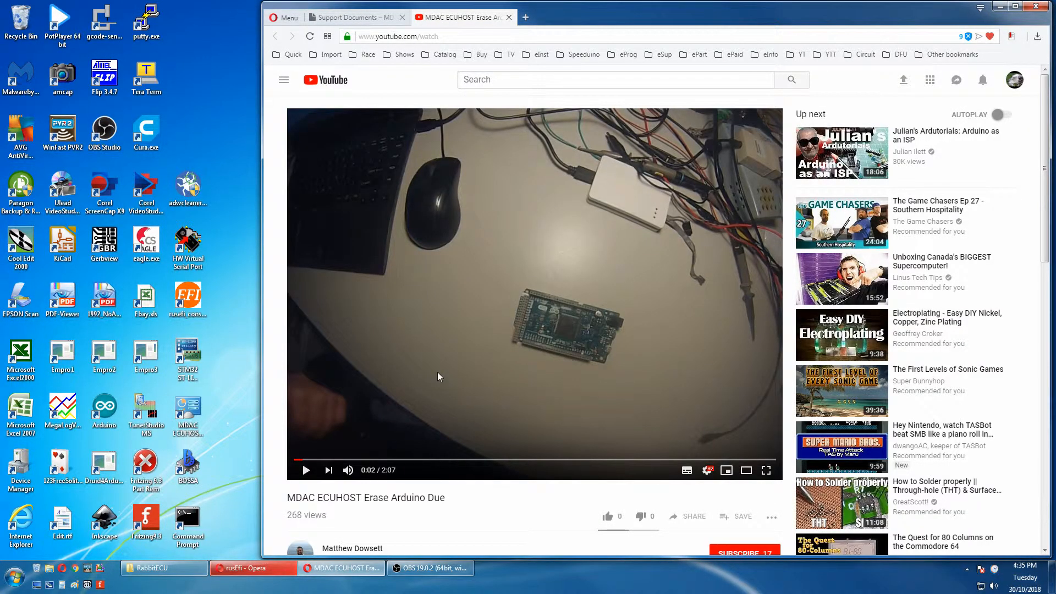
mouse_move(608, 379)
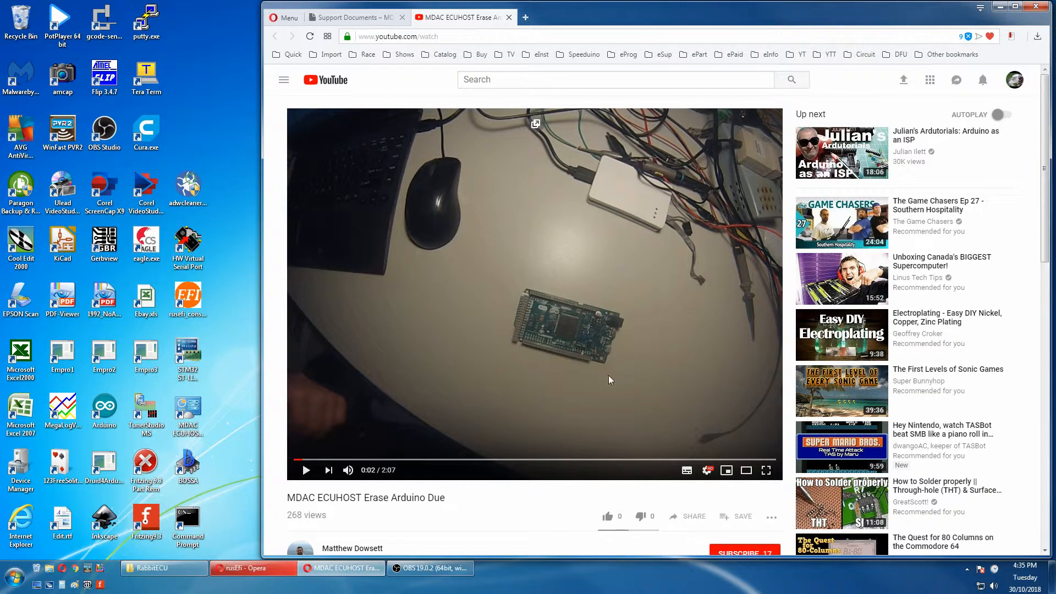
mouse_move(429, 380)
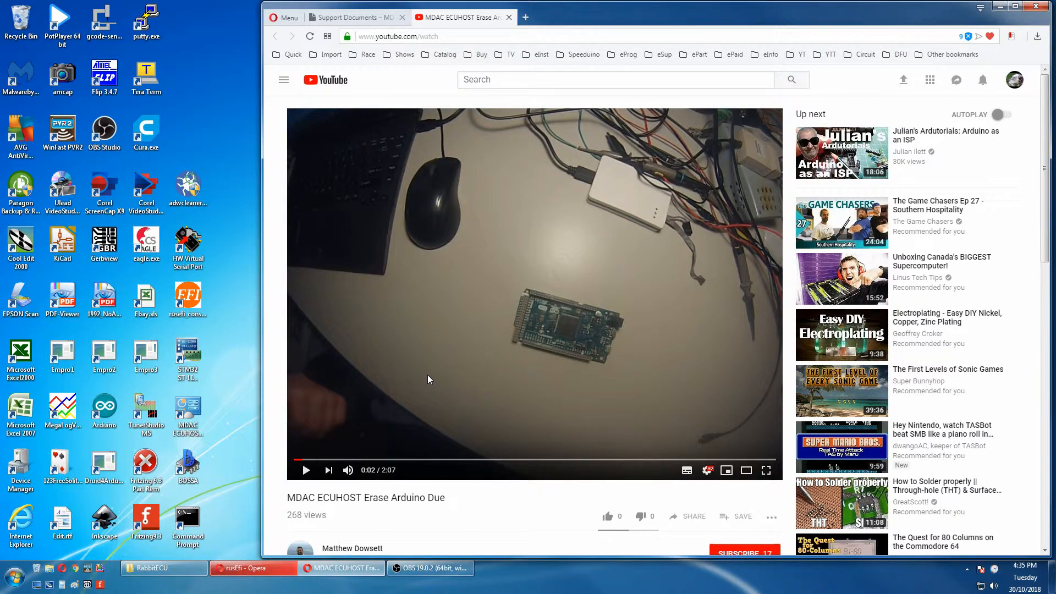
Return to Support Documents and scroll to firmware downloads and the Shumatech BOSSA 1.8 link
left_click(353, 17)
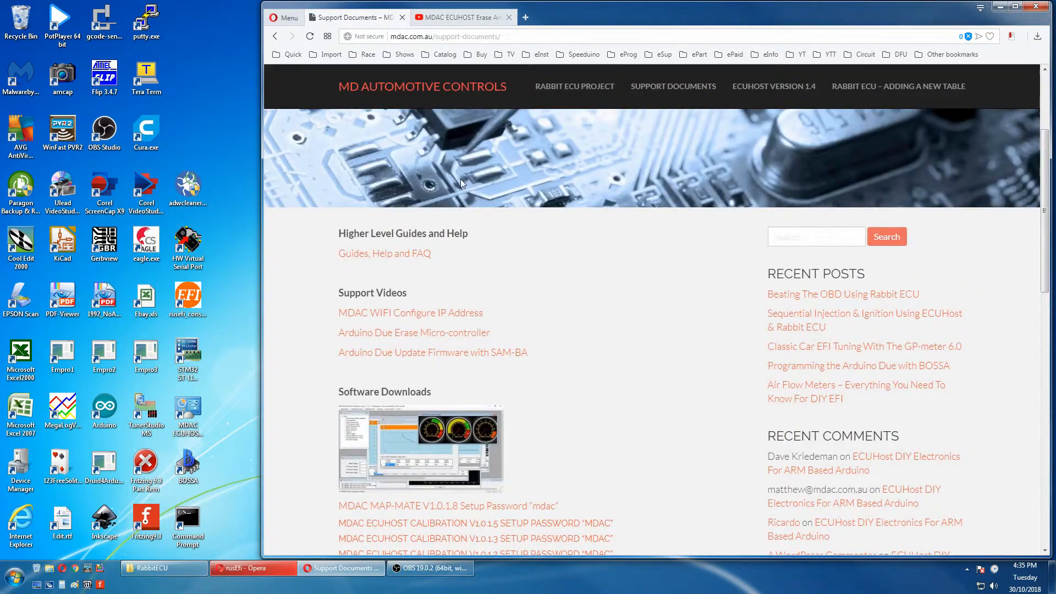
scroll("down", 3)
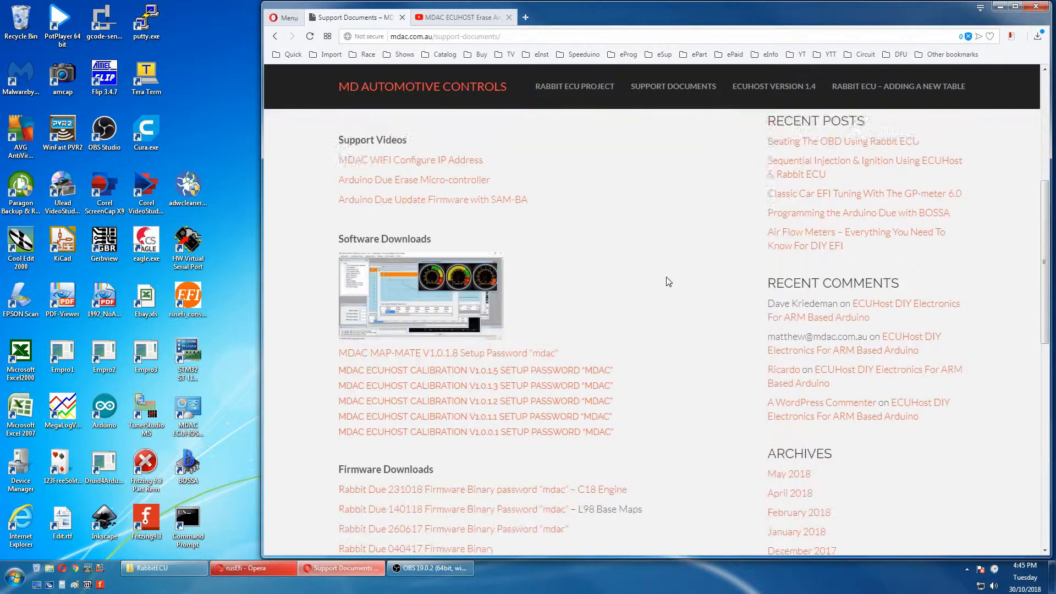
scroll("down", 3)
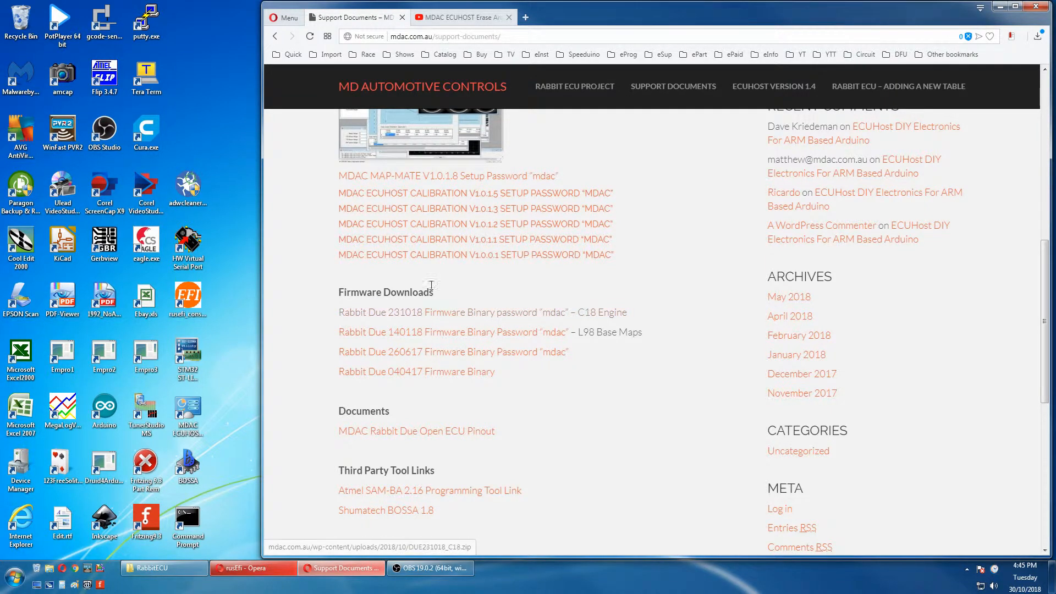
mouse_move(537, 180)
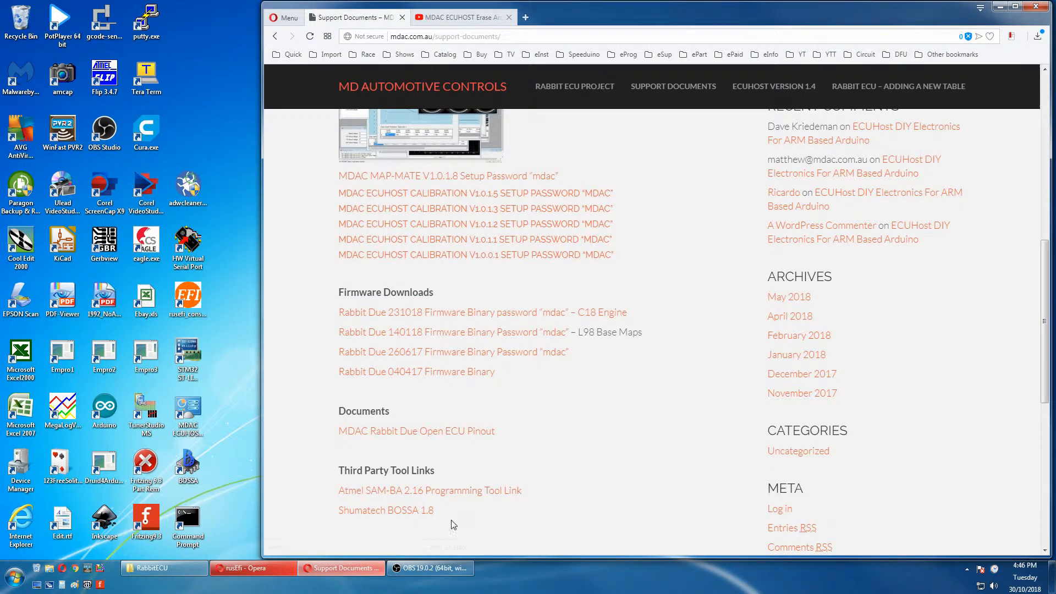
mouse_move(432, 539)
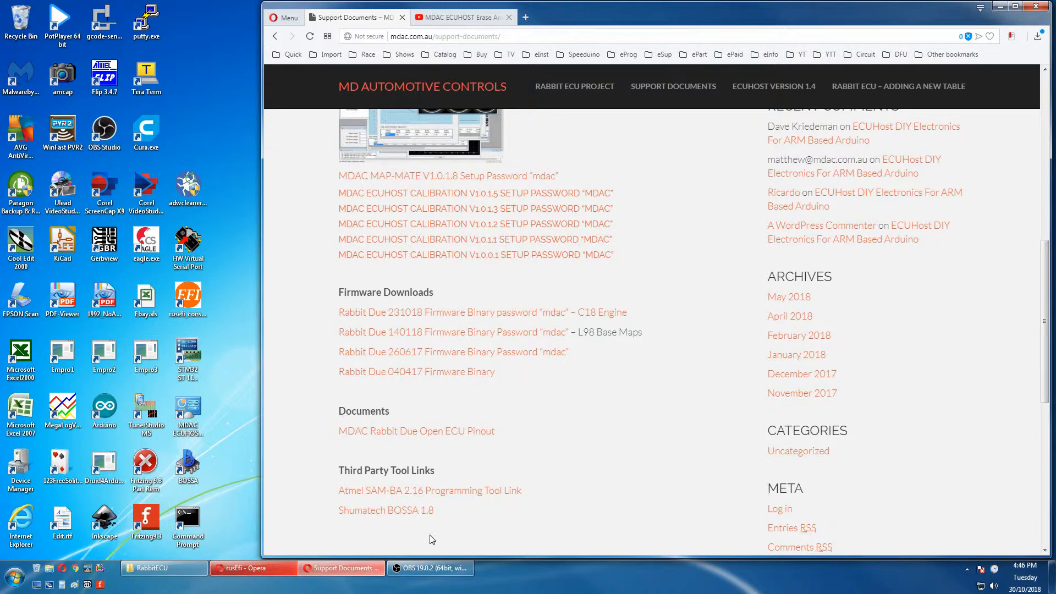
mouse_move(482, 512)
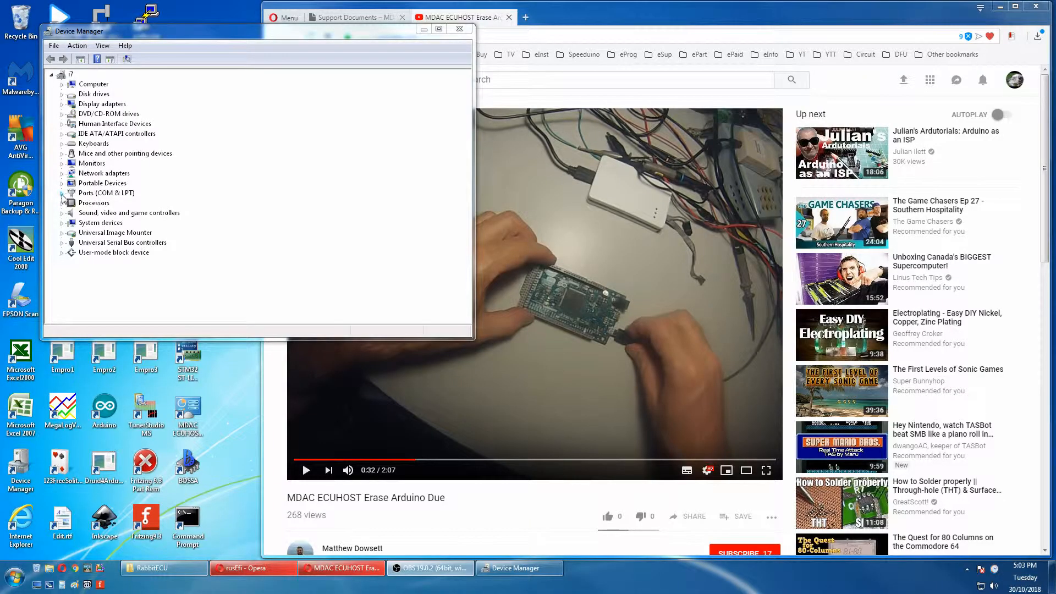
Expand Ports (COM & LPT) in Device Manager while the erase video plays
left_click(62, 193)
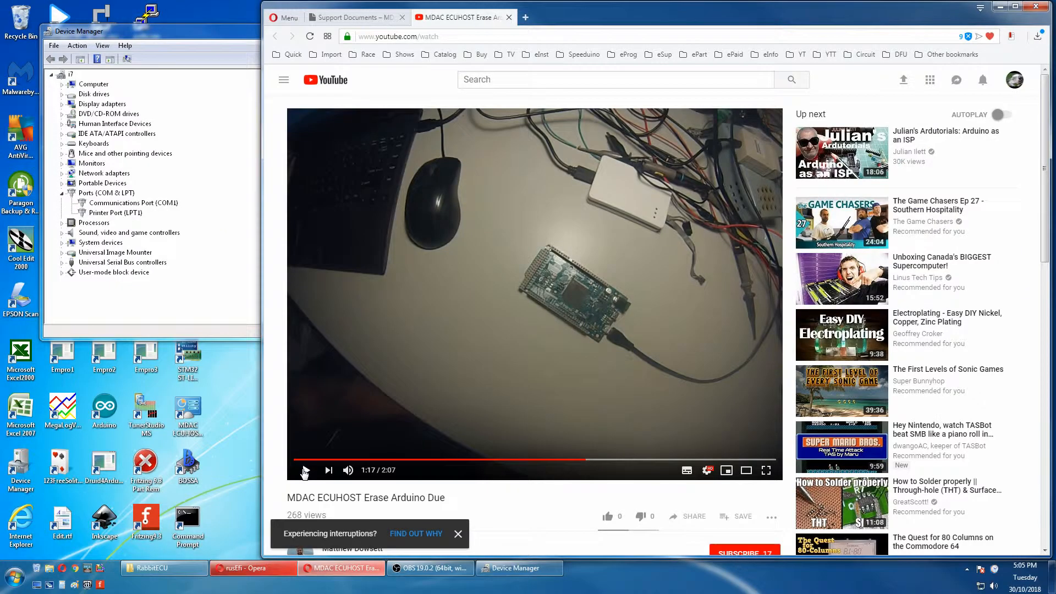
Bring back the Support Documents tab and scroll to the top of the page
left_click(354, 17)
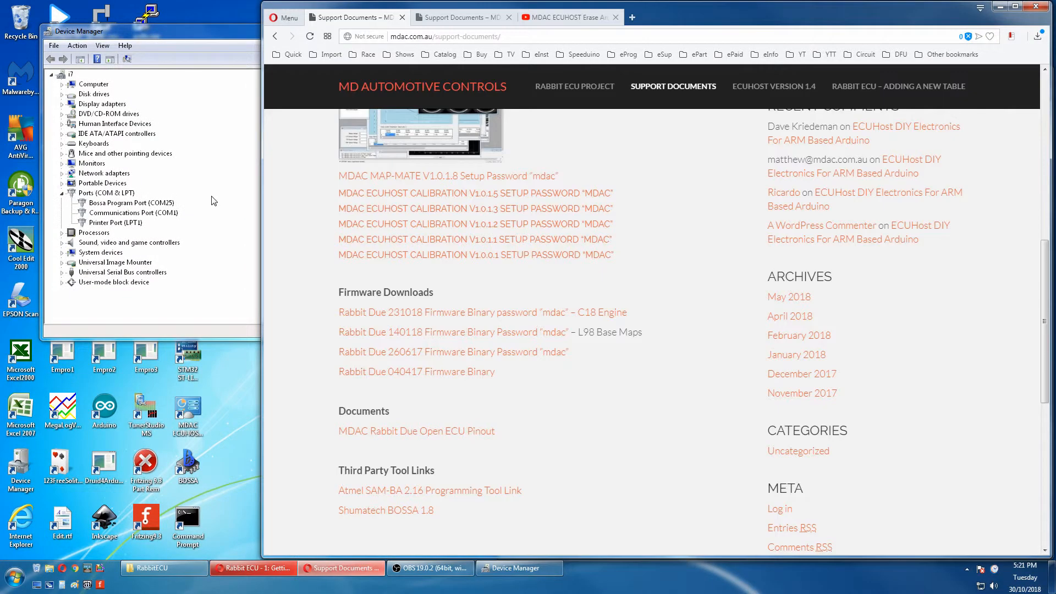
mouse_move(109, 207)
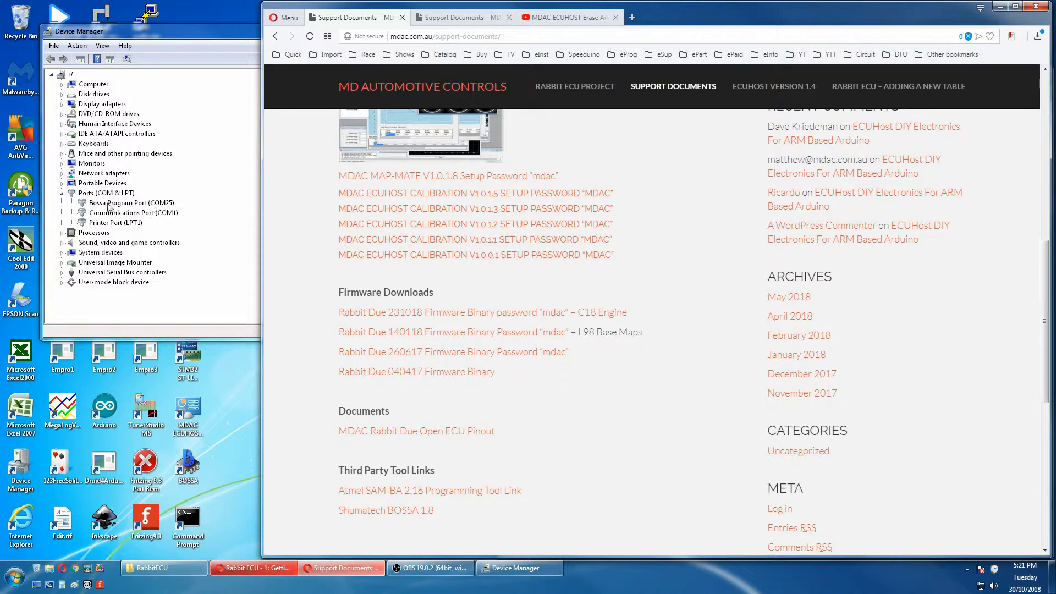
mouse_move(137, 210)
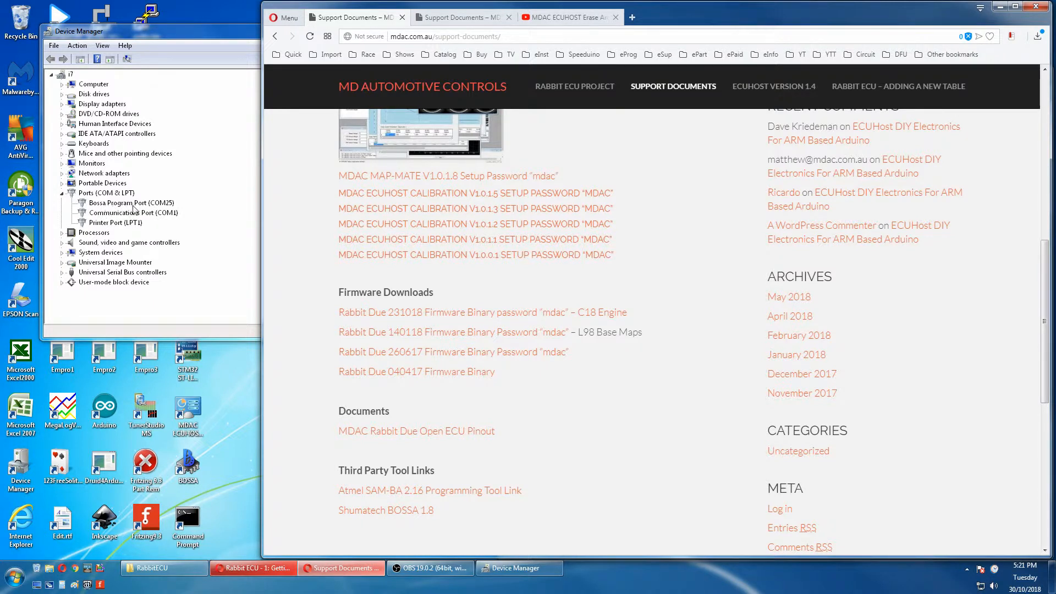
mouse_move(323, 63)
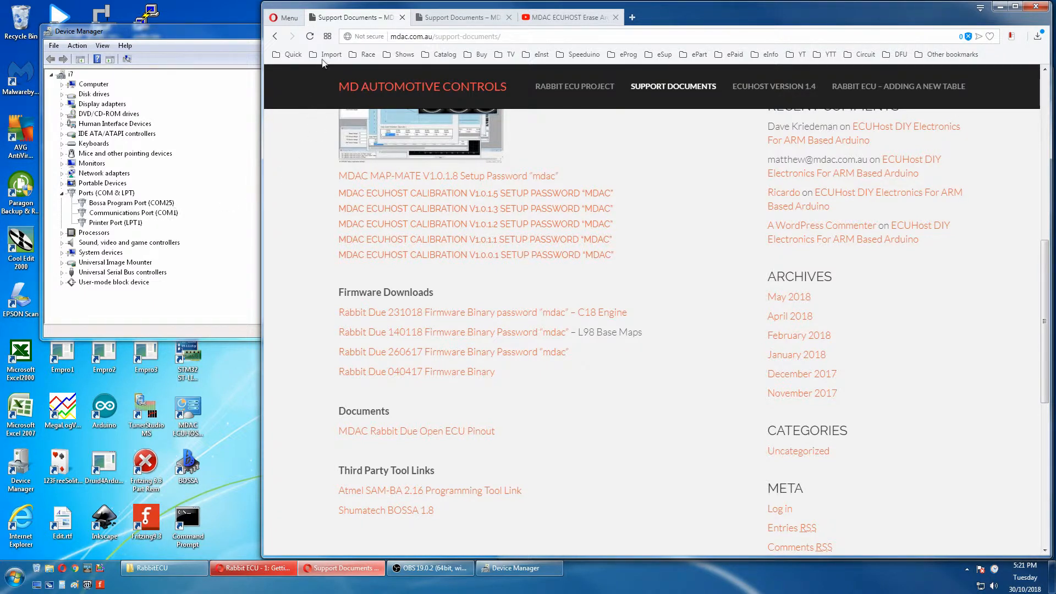
scroll("up", 3)
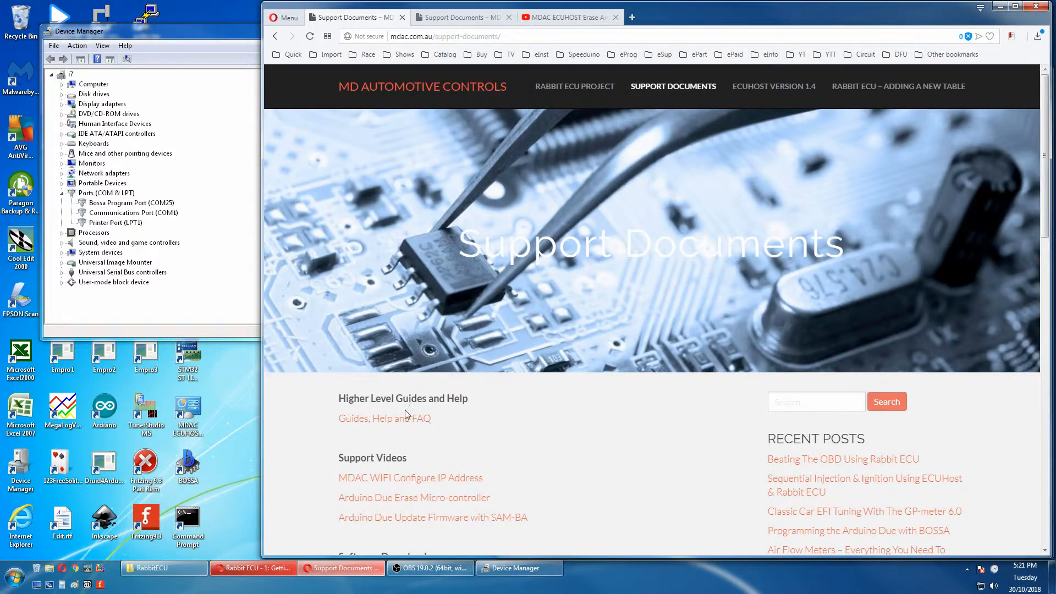
Open Guides, Help and FAQ in a new tab and view the ATMEL USB driver section
left_click(631, 17)
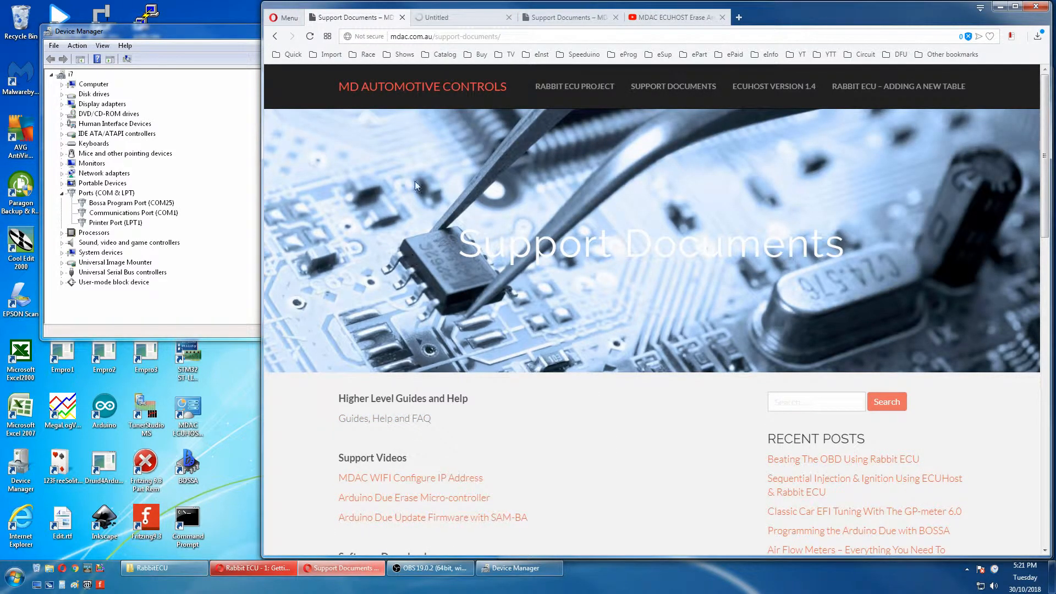
left_click(385, 418)
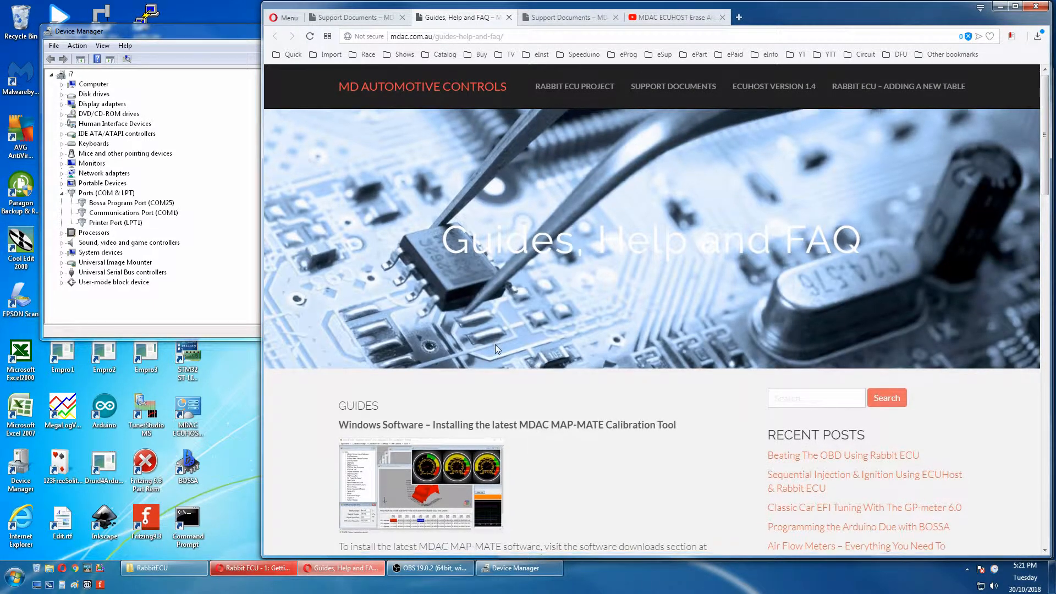
scroll("down", 3)
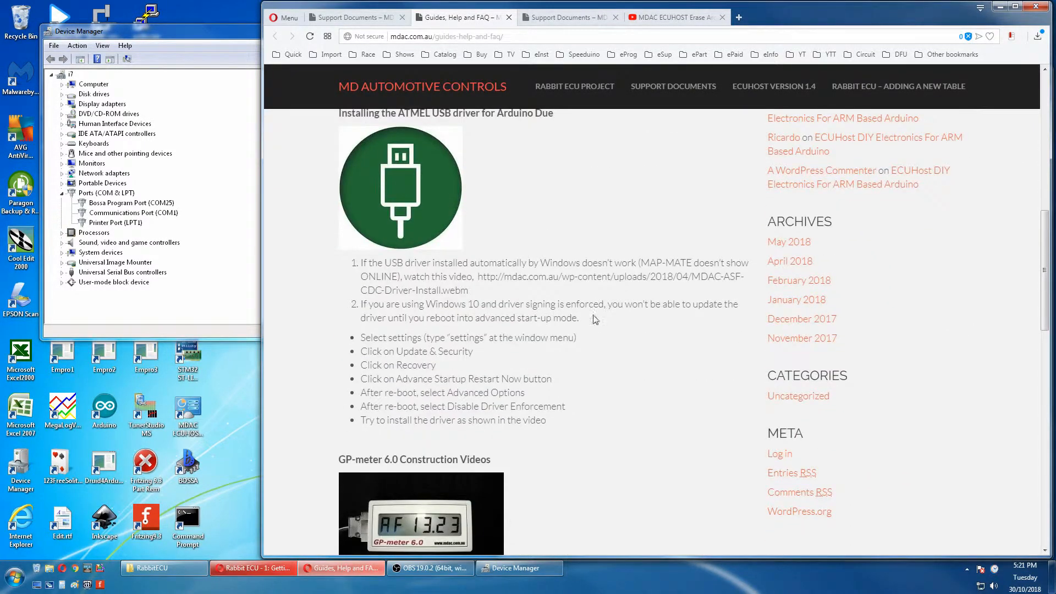
mouse_move(680, 258)
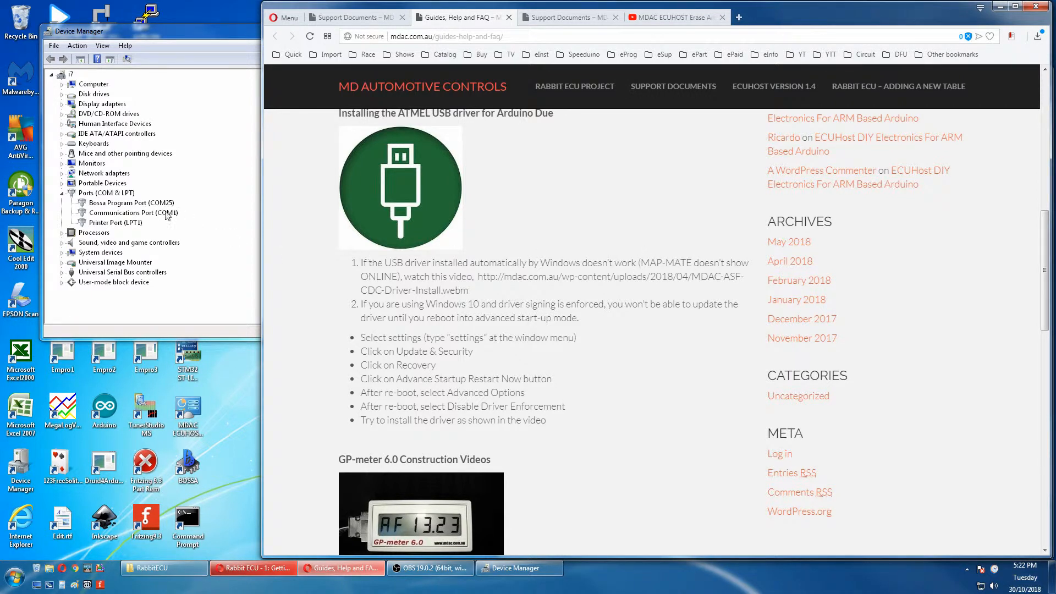
scroll("up", 3)
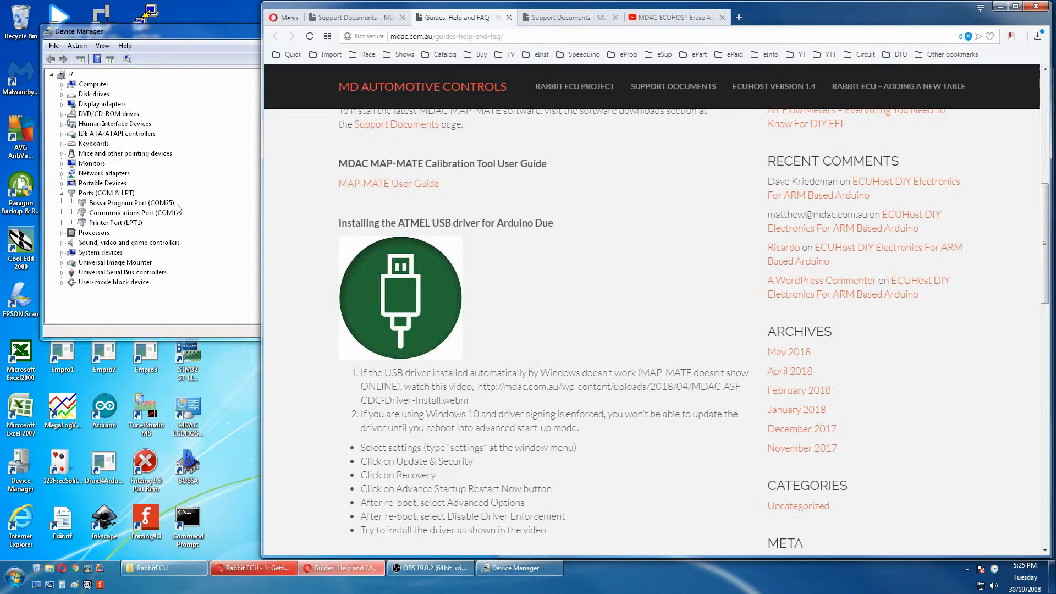
mouse_move(162, 568)
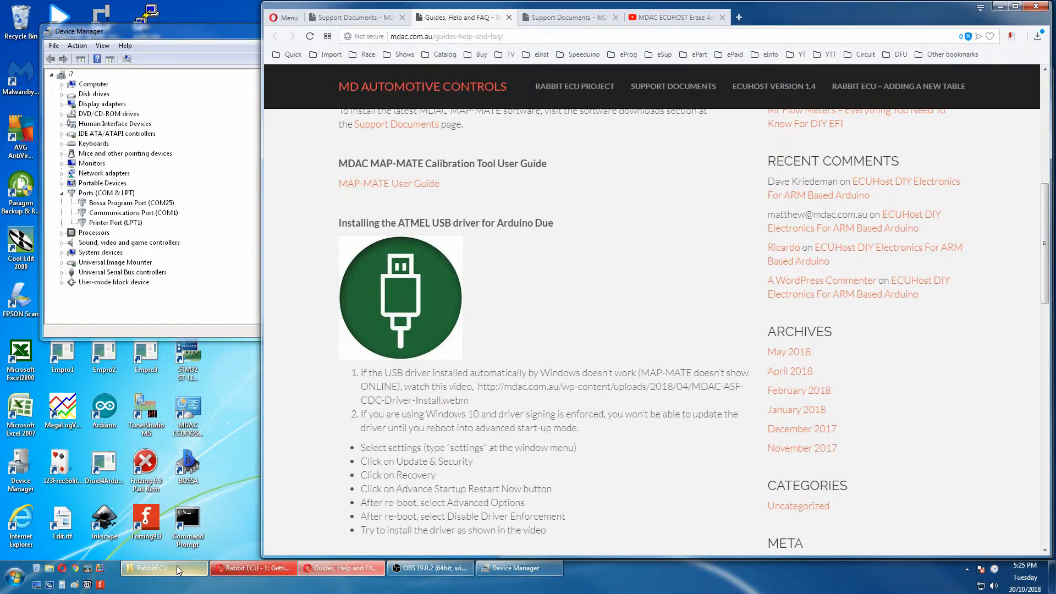
Open the DUE231018_C18 folder under RabbitECU and launch BOSSA
left_click(150, 568)
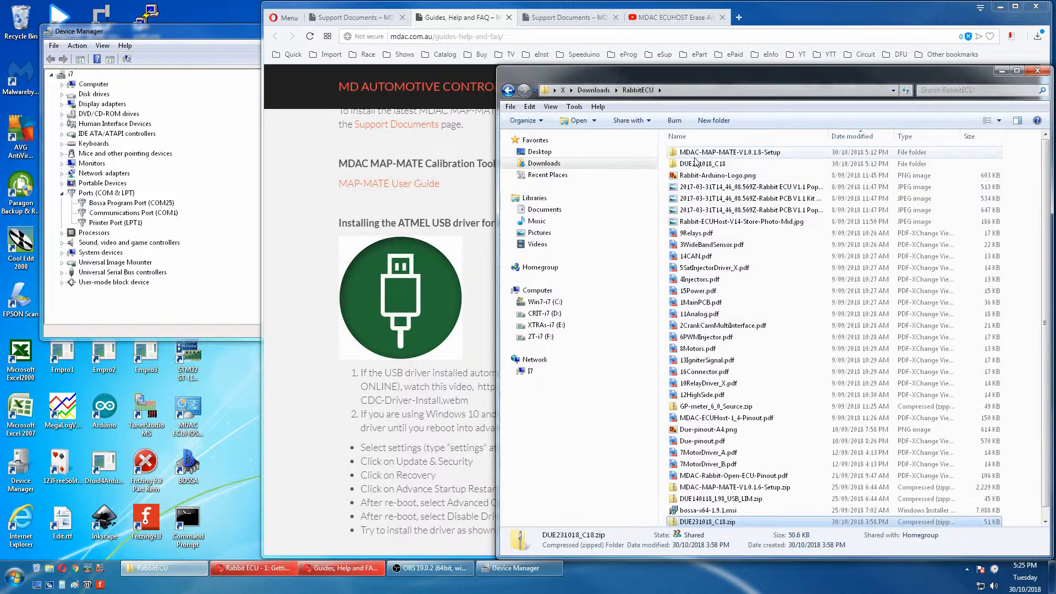
double_click(707, 521)
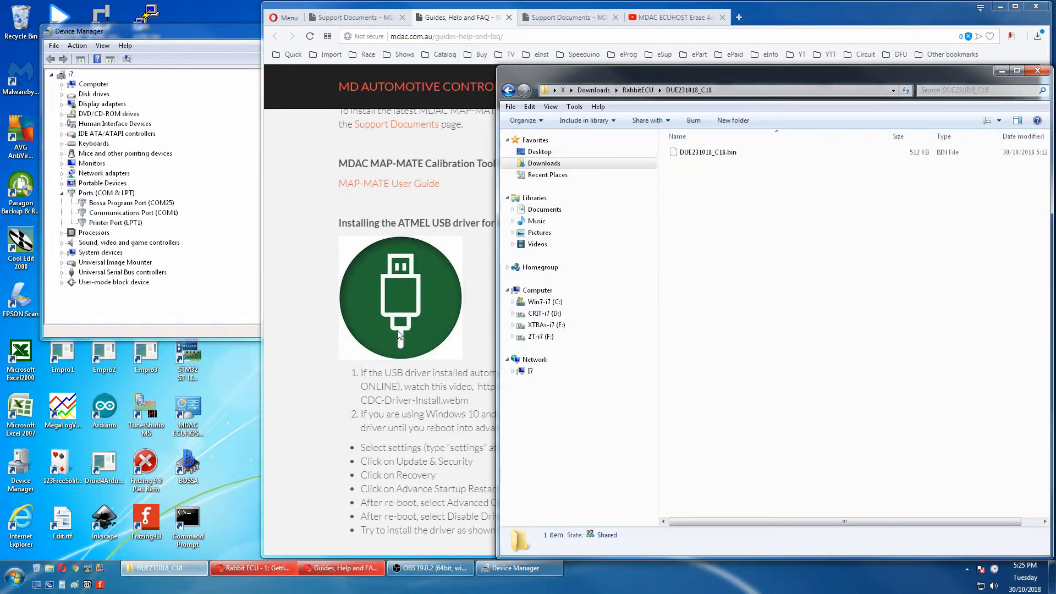
double_click(189, 465)
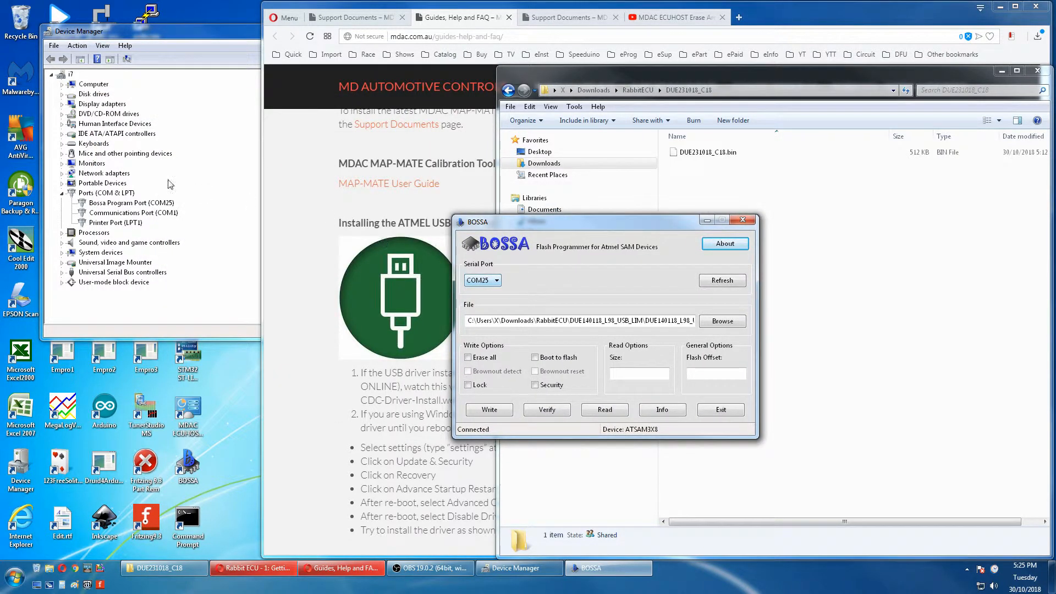
Select DUE231018_C18.bin as the BOSSA firmware file
left_click(721, 320)
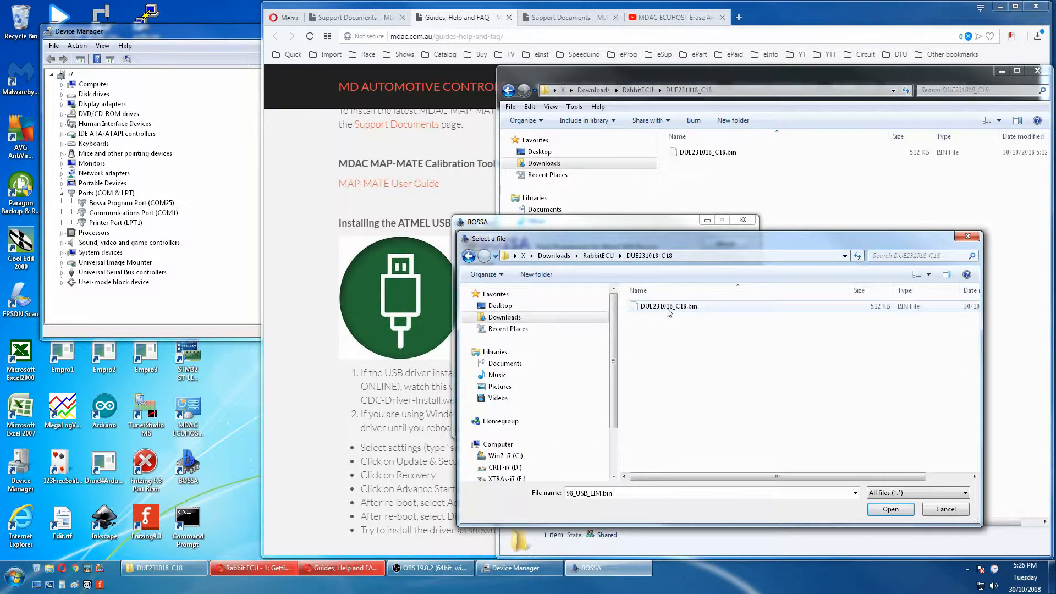
left_click(669, 306)
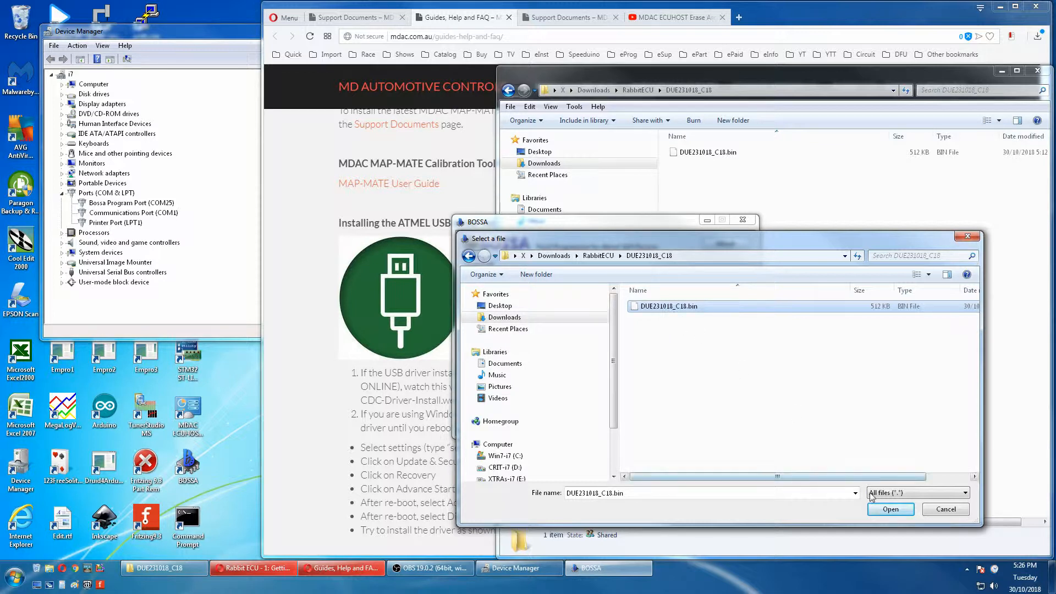
left_click(890, 508)
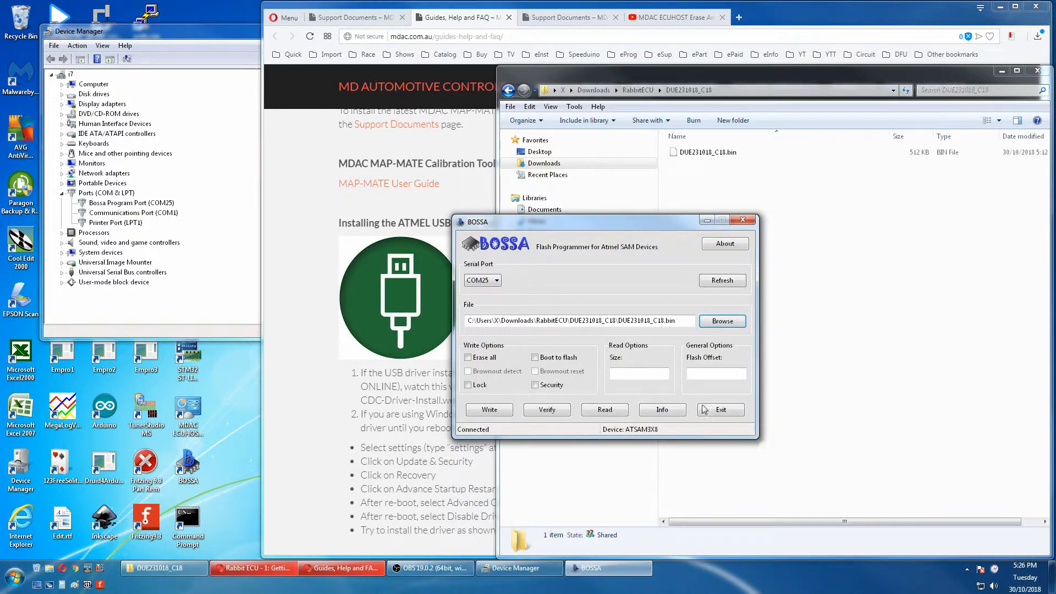
Write the firmware with Erase all and Boot to flash enabled, and acknowledge success
left_click(469, 358)
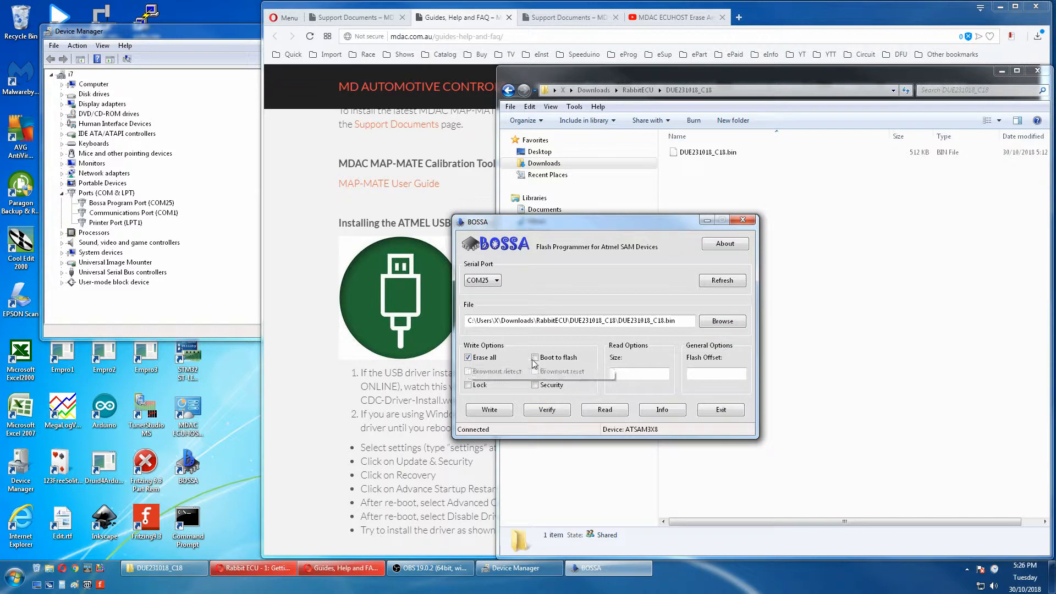
left_click(535, 358)
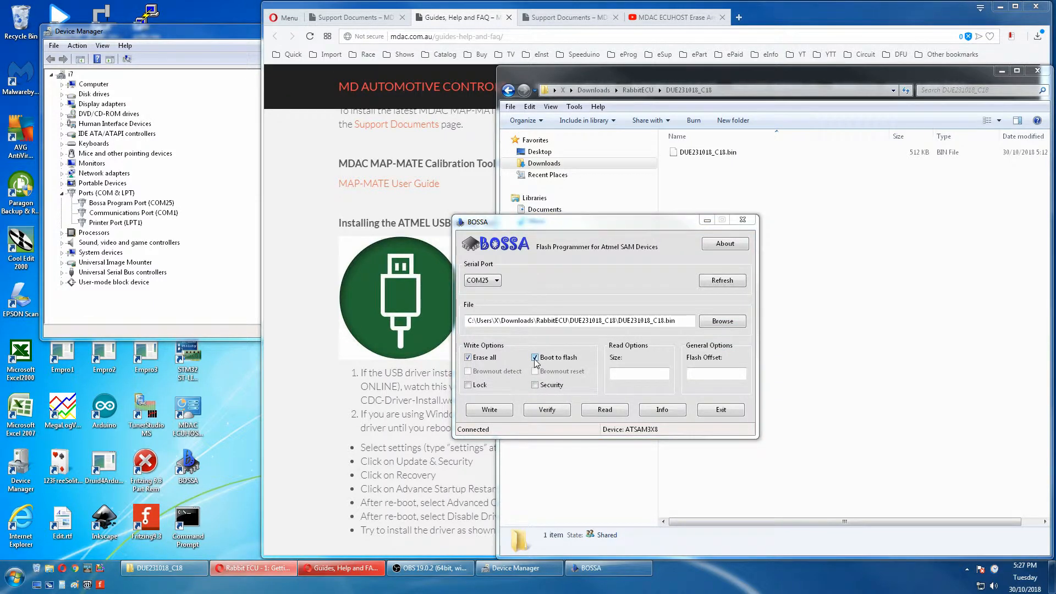
left_click(488, 409)
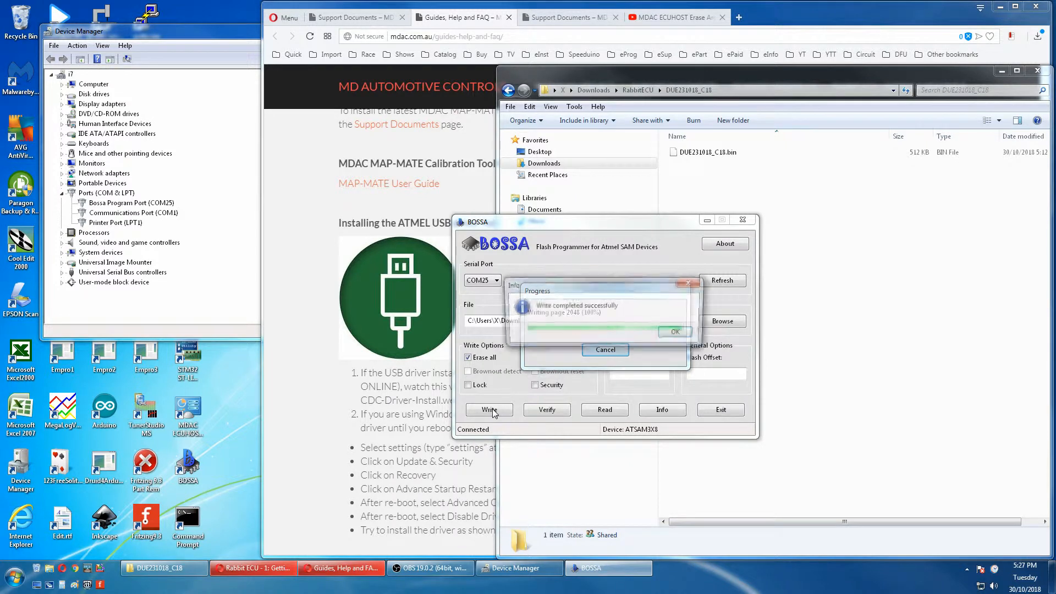
left_click(674, 331)
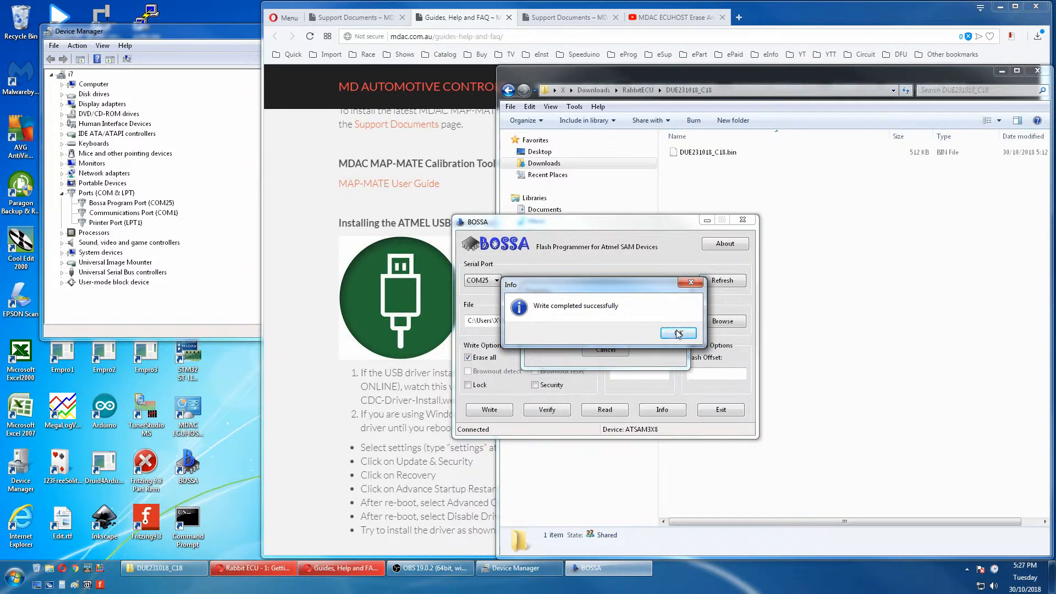
left_click(678, 334)
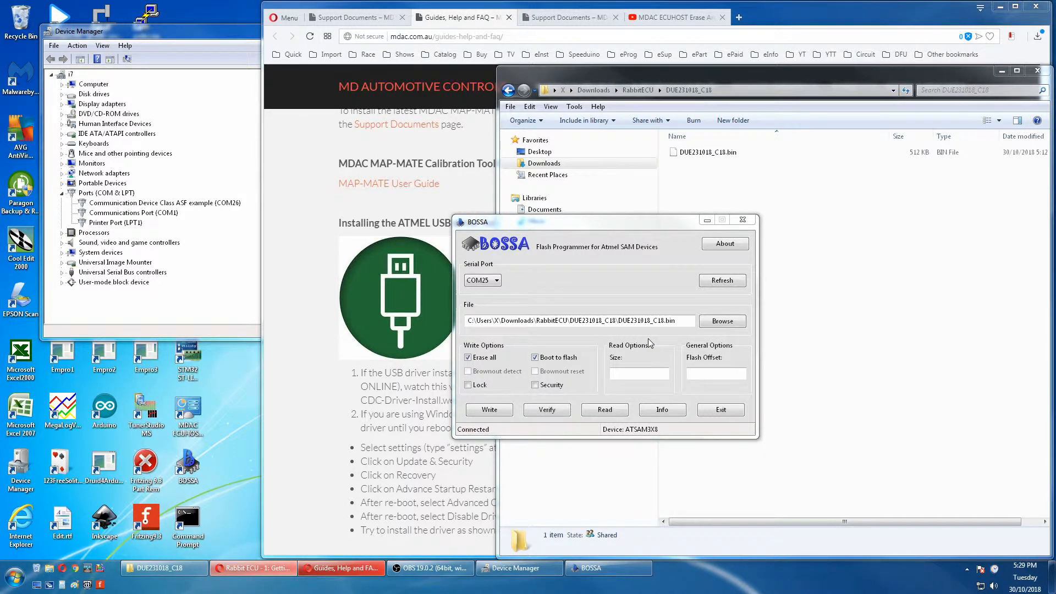
mouse_move(234, 222)
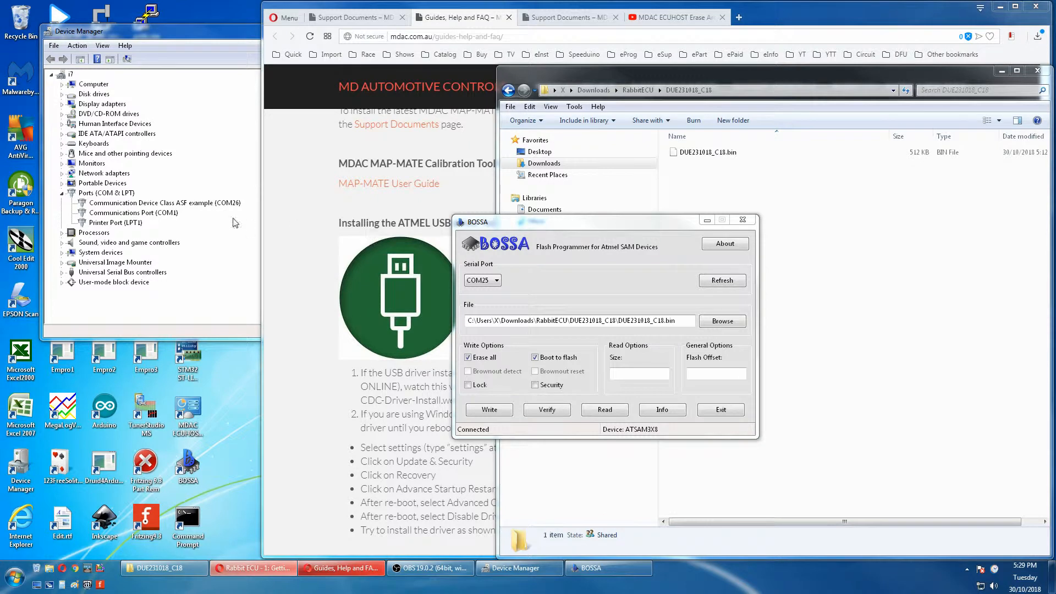
mouse_move(162, 209)
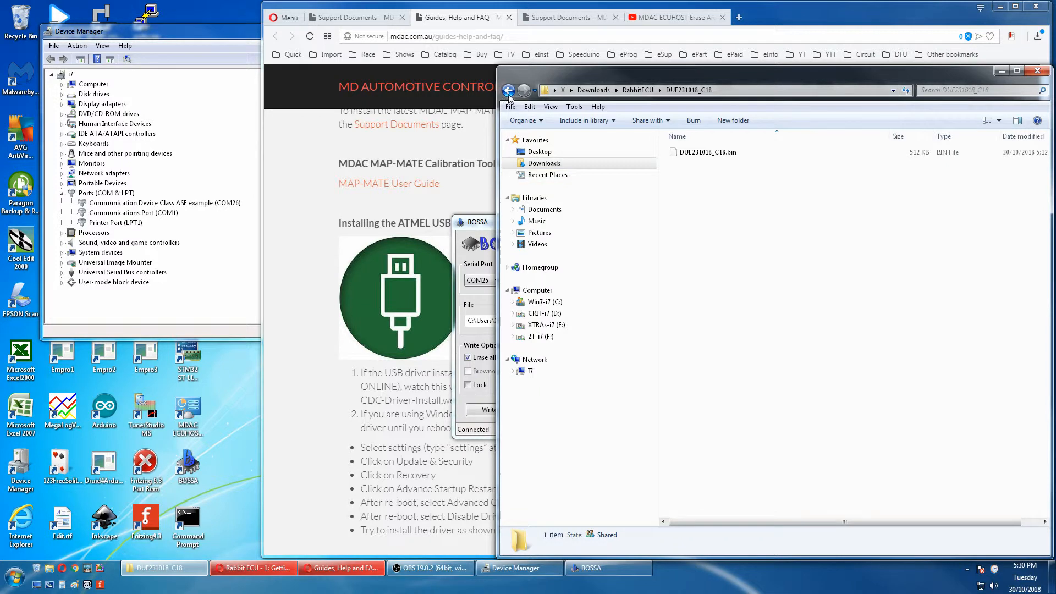
Open the MDAC-MAP-MATE-V1.0.1.8-Setup folder and try Setup.exe, dismissing the ShellExecuteEx error
left_click(509, 89)
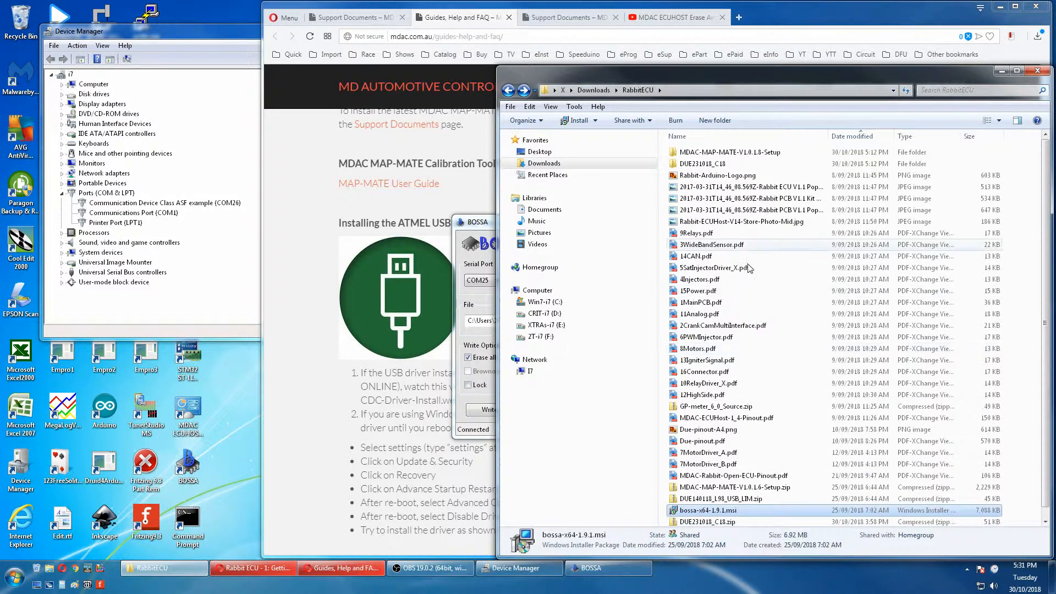
double_click(730, 152)
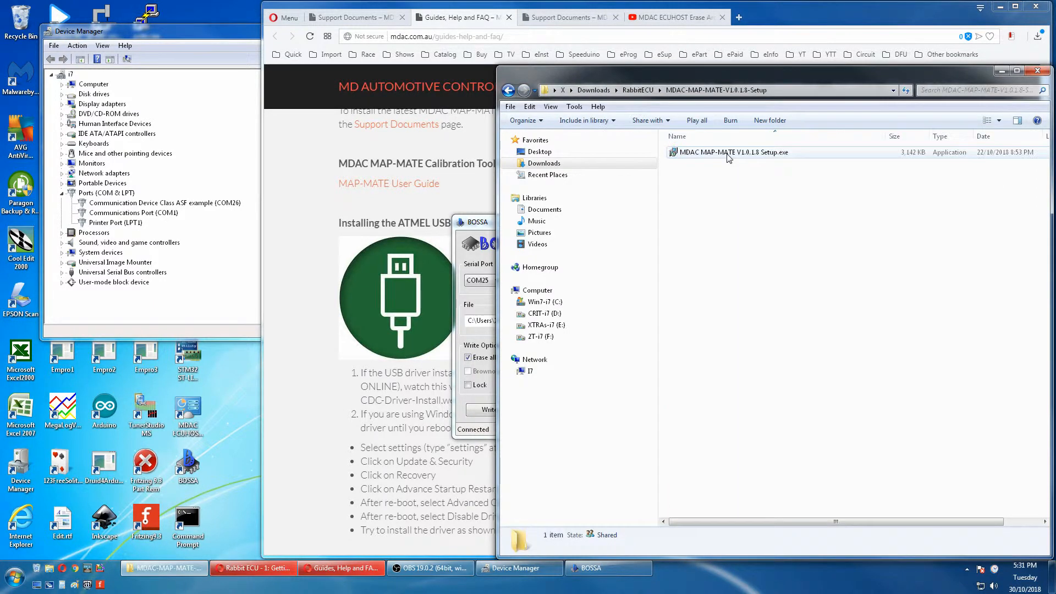
double_click(730, 153)
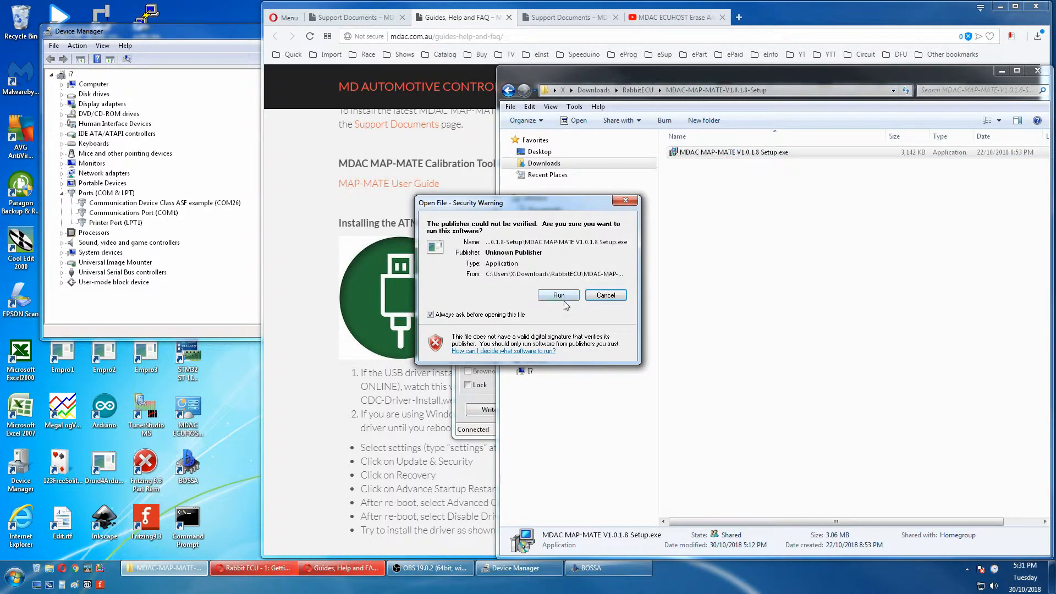
left_click(558, 295)
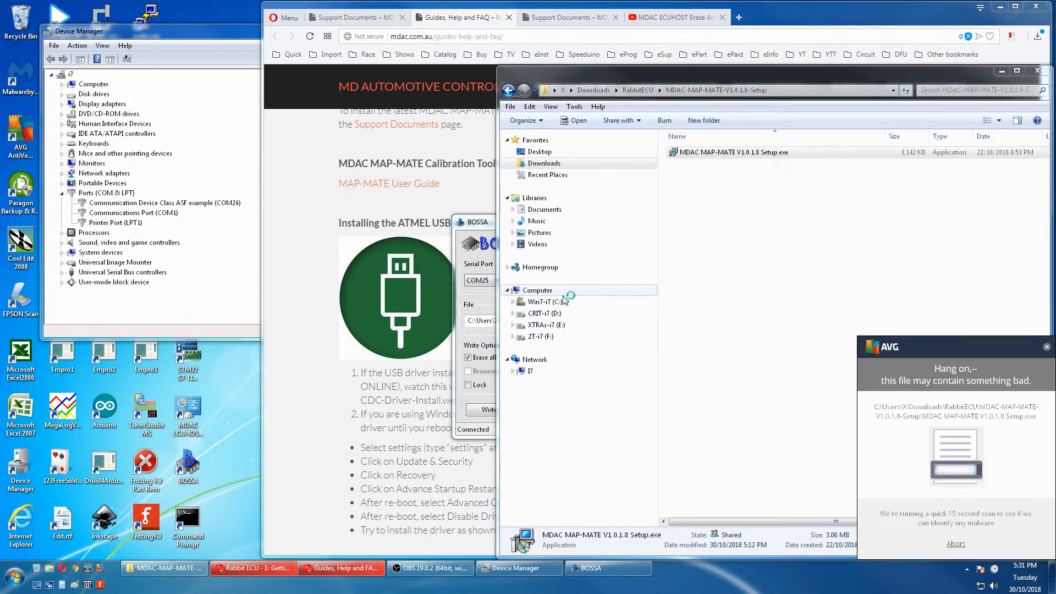
double_click(732, 152)
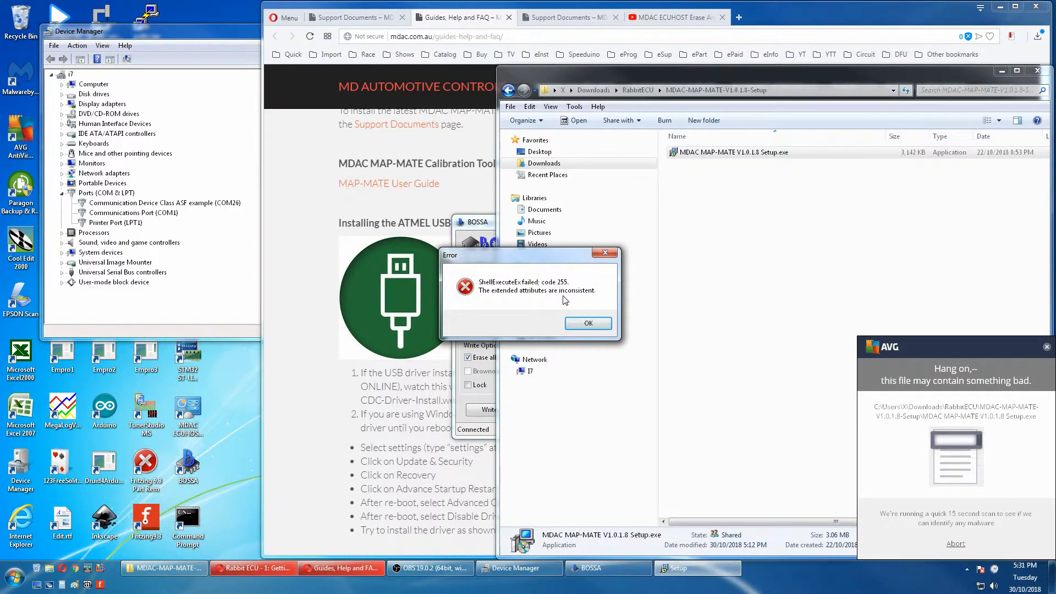
left_click(587, 324)
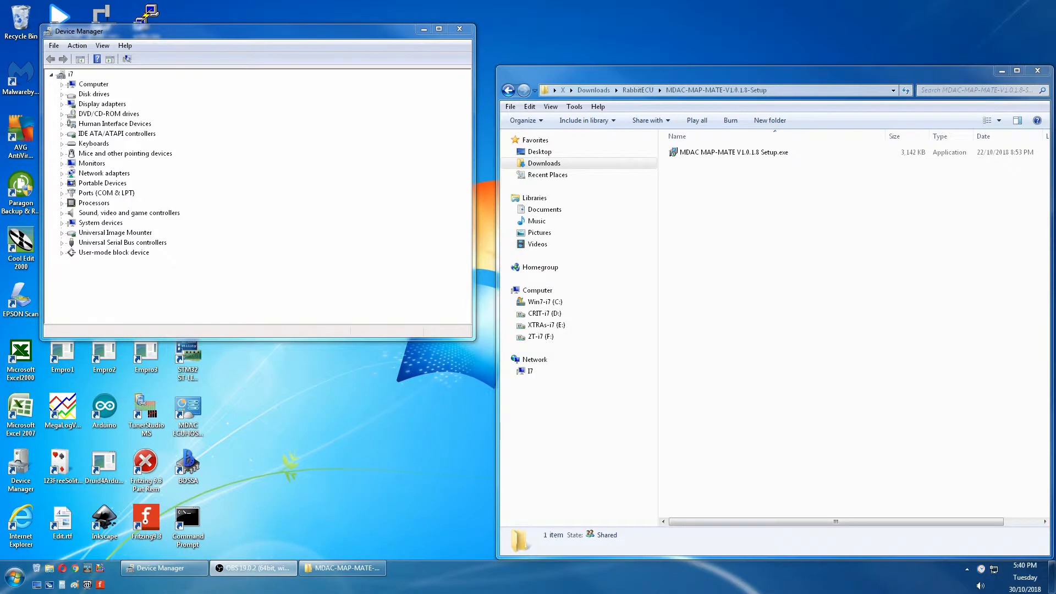
Run Setup.exe, submit the password, keep the desktop shortcut, and finish installing MAP-MATE
double_click(731, 152)
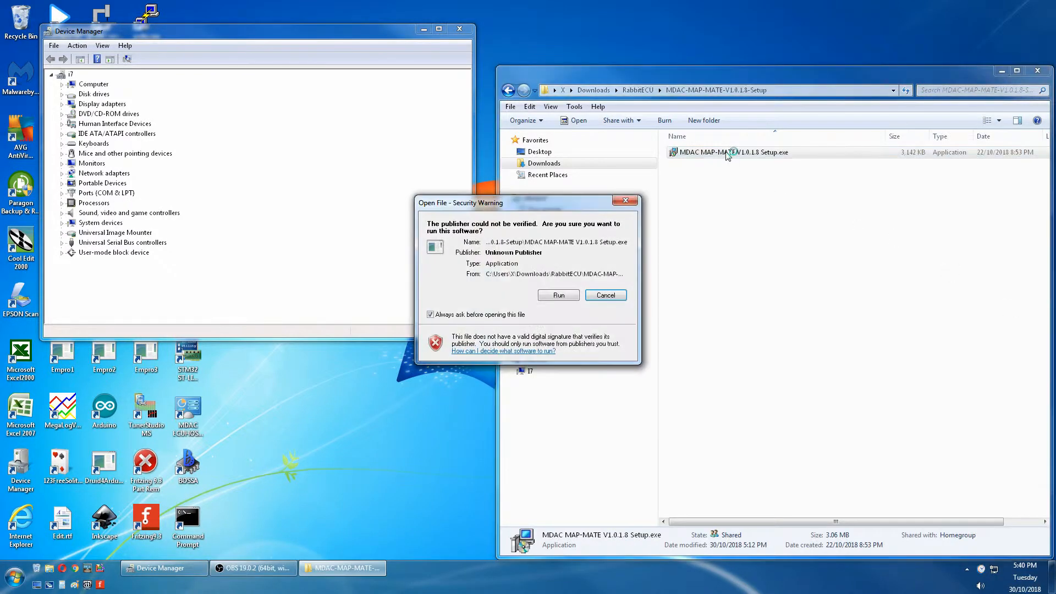
left_click(604, 295)
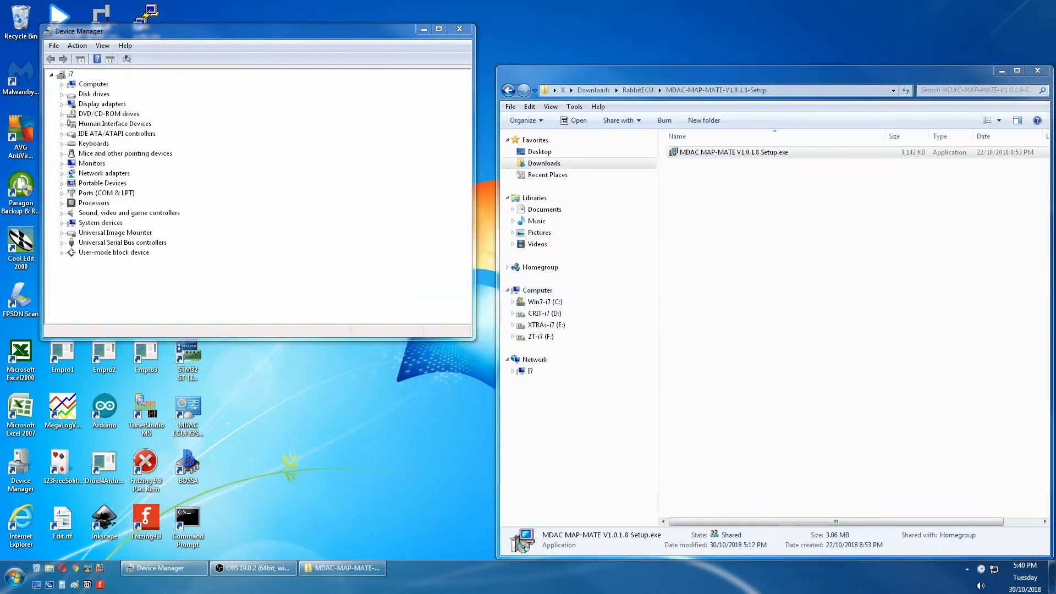
double_click(733, 152)
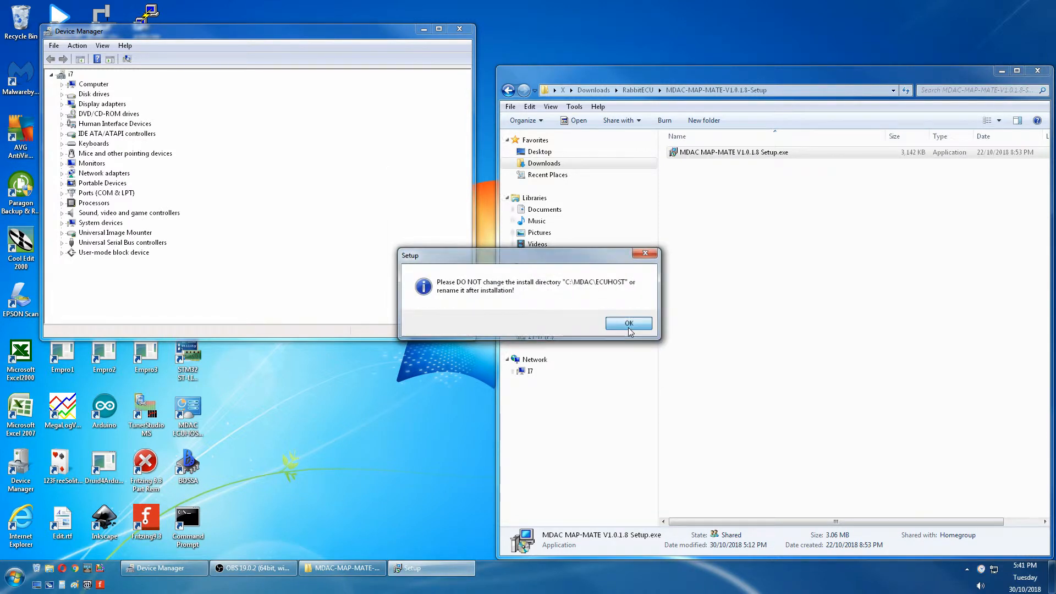
left_click(628, 323)
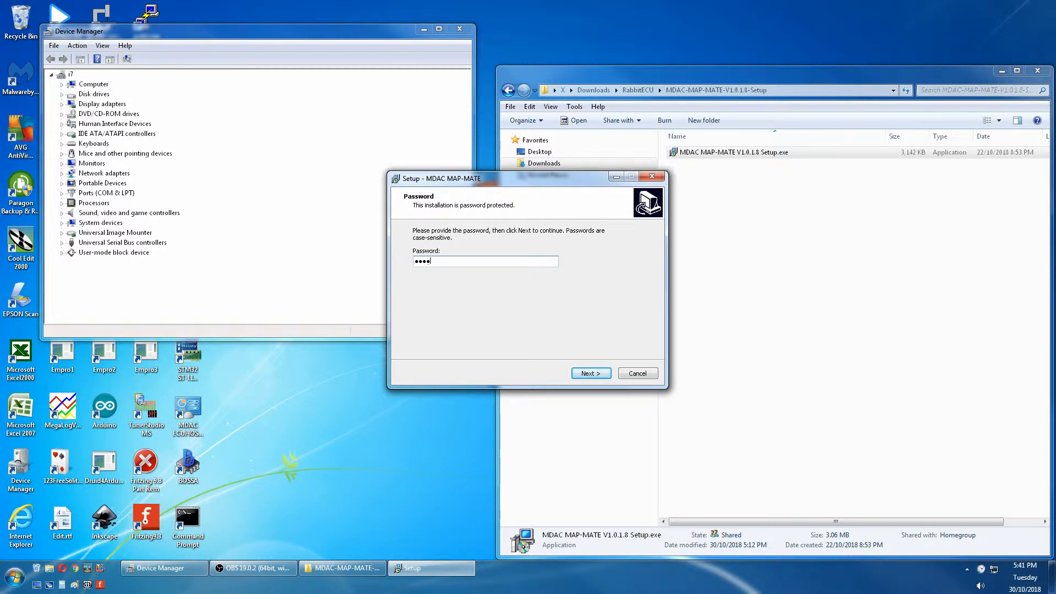
left_click(590, 373)
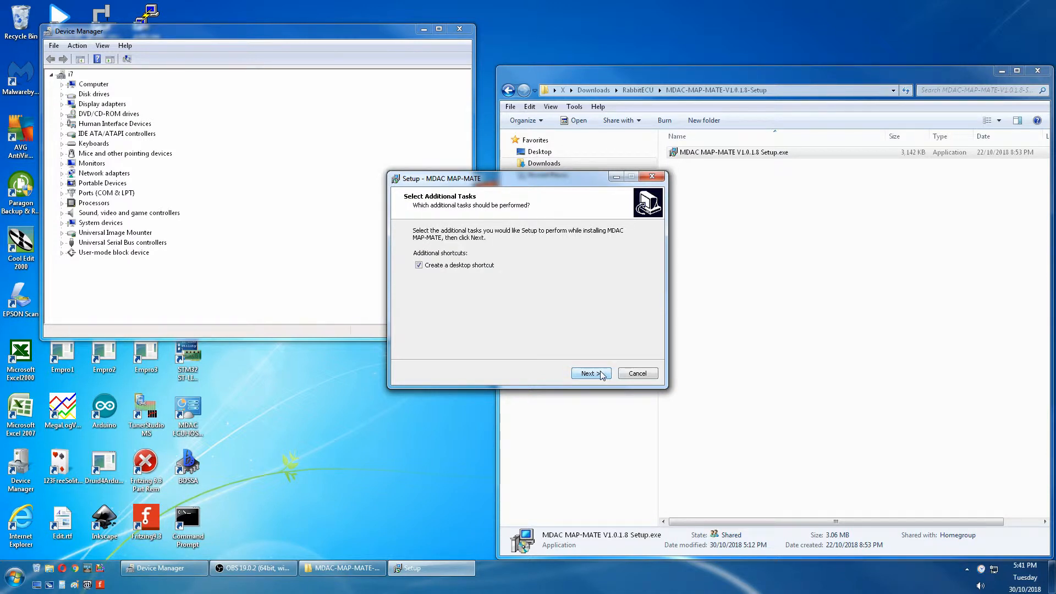
left_click(587, 373)
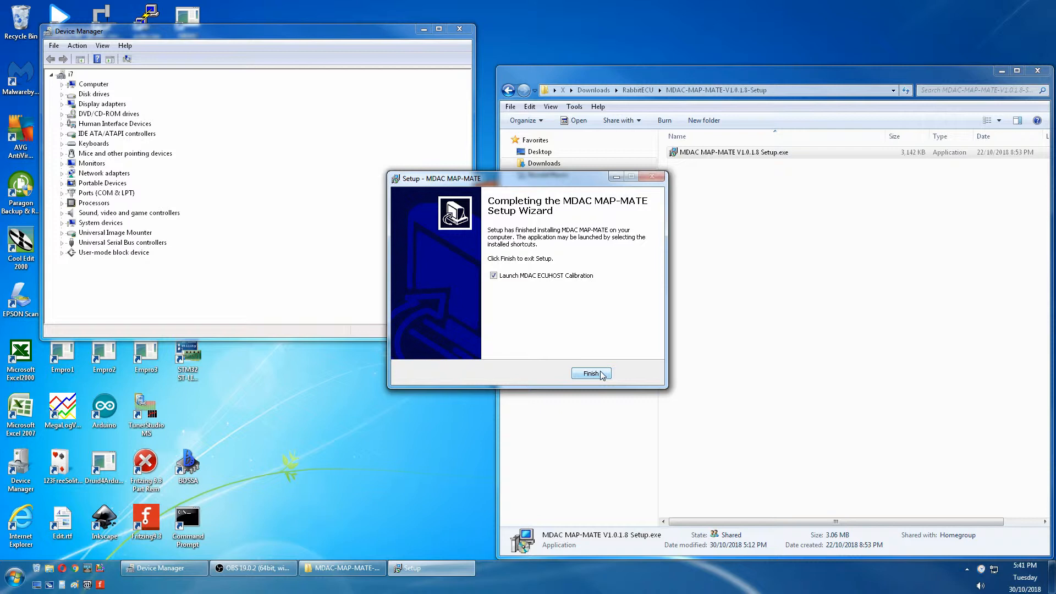
left_click(591, 373)
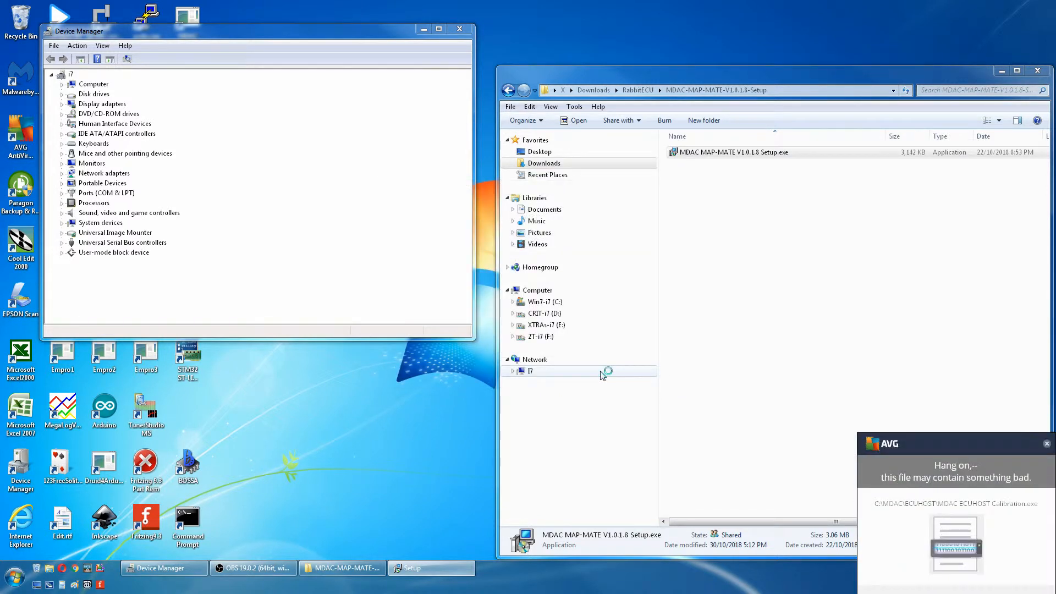
Start MAP-MATE offline, bring up the Target AFR table, and open Base Configuration trigger settings
double_click(733, 152)
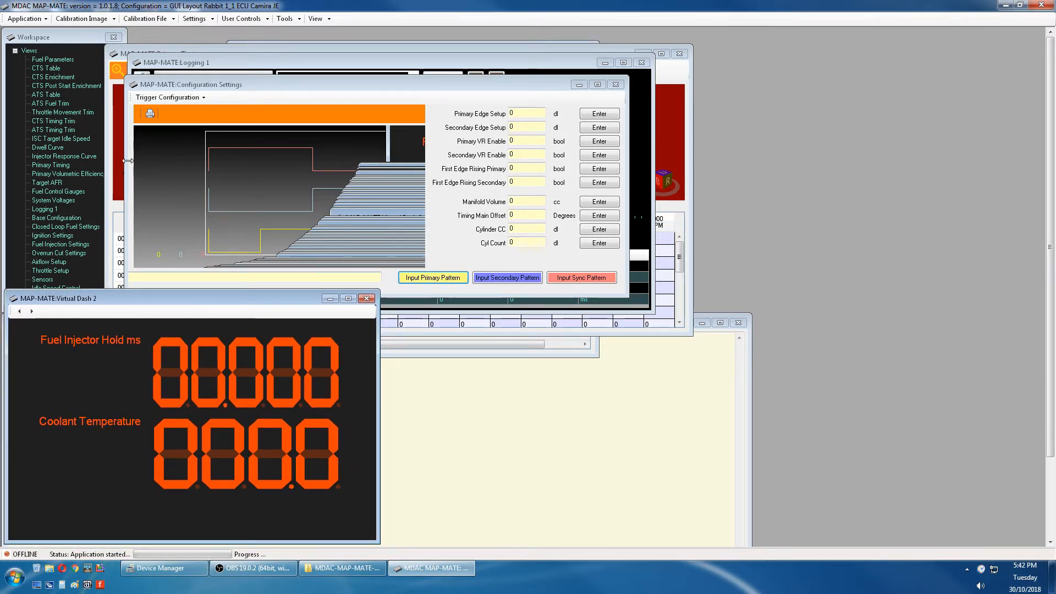
left_click(64, 157)
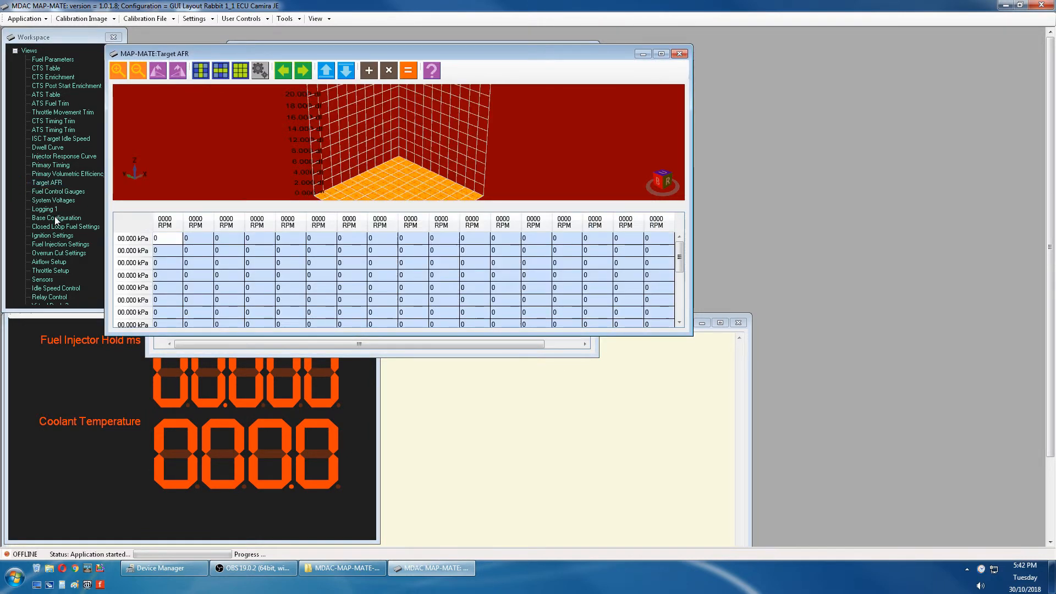
left_click(56, 218)
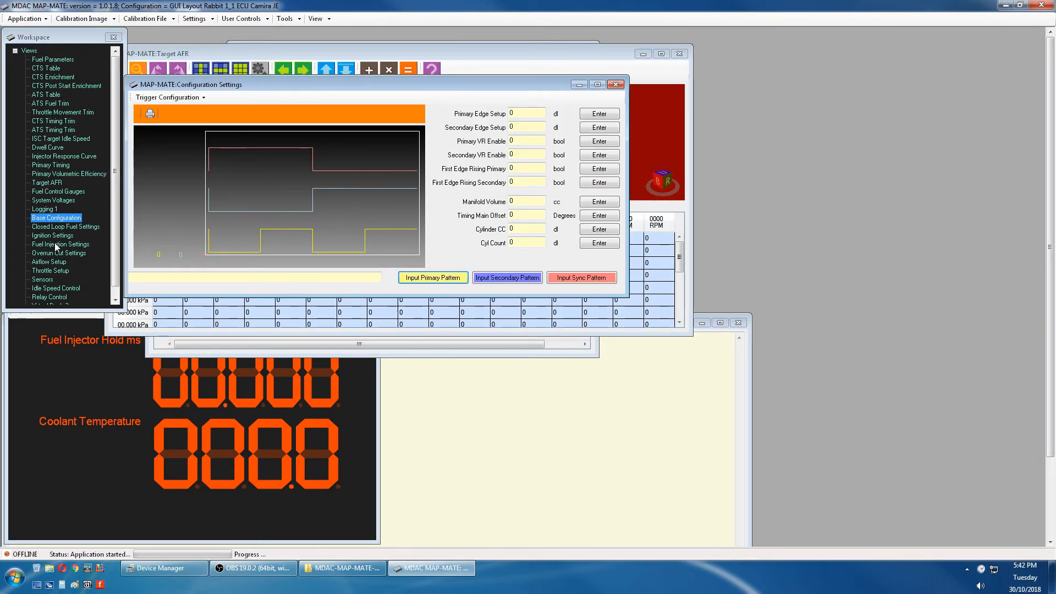